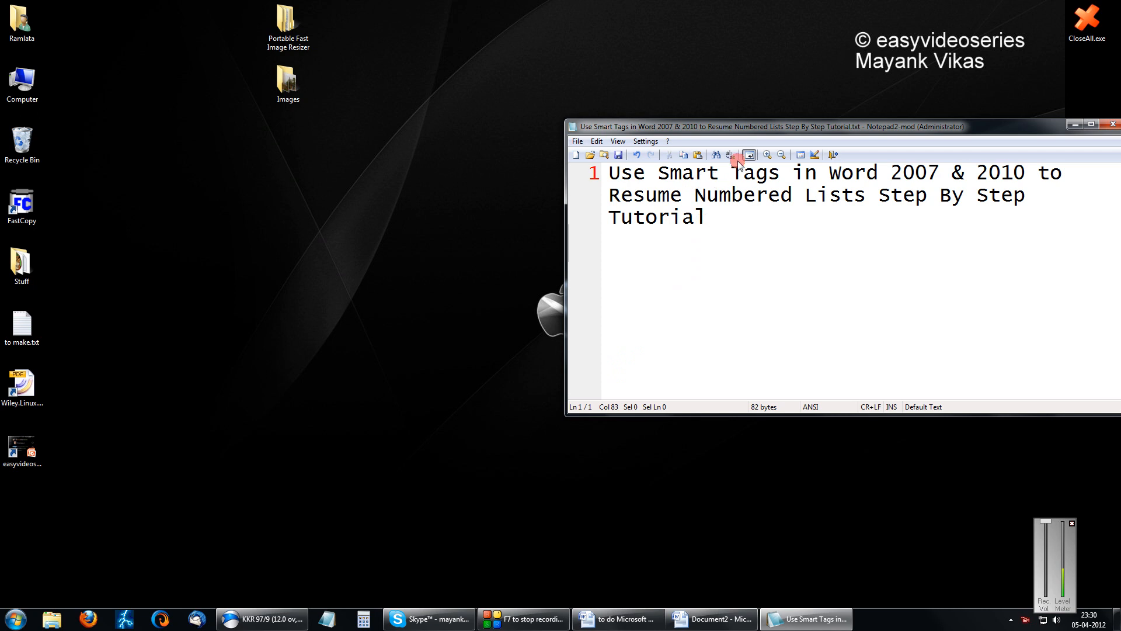
Select both instruction paragraphs to remove their numbering
{"action": "type", "text": "()"}
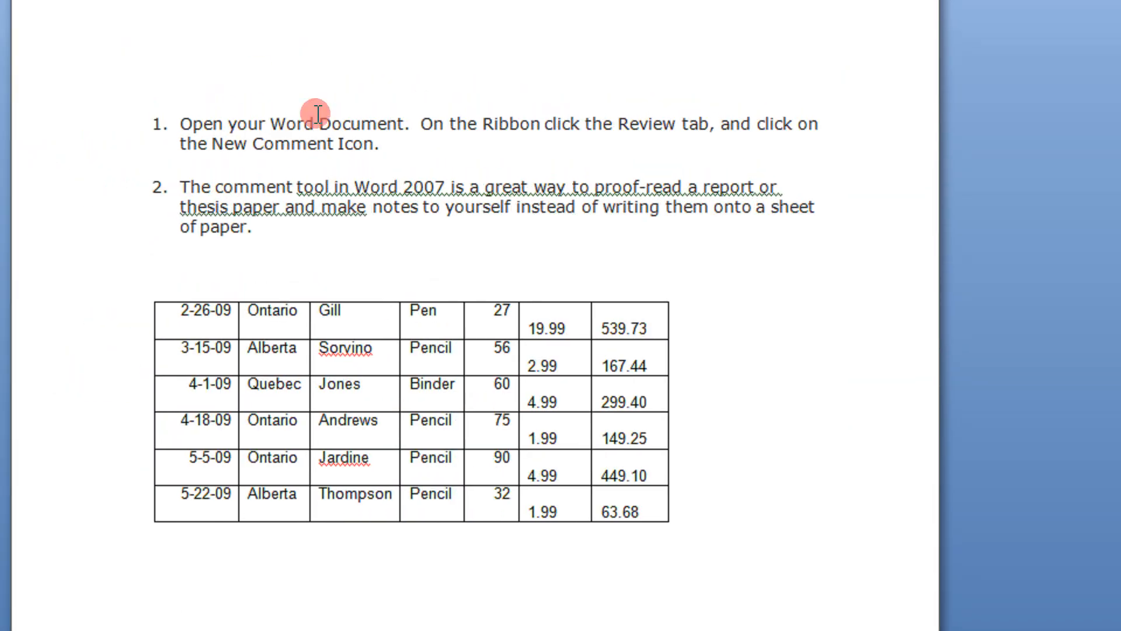
{"action": "key", "text": "ctrl+a"}
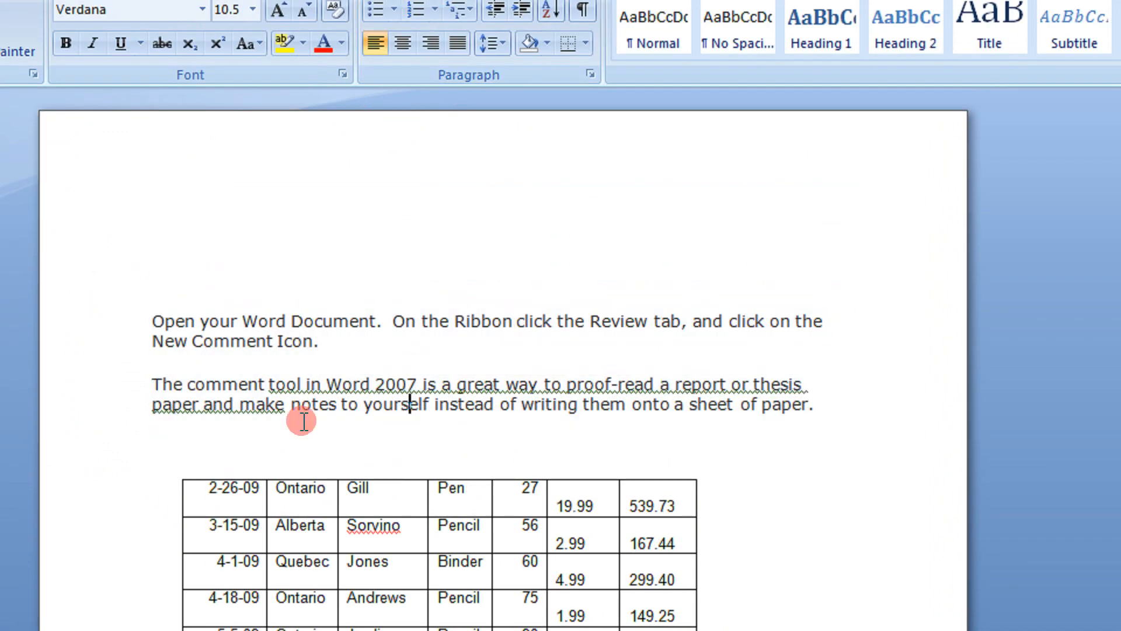
{"action": "left_click_drag", "start_coordinate": [153, 320], "coordinate": [821, 320]}
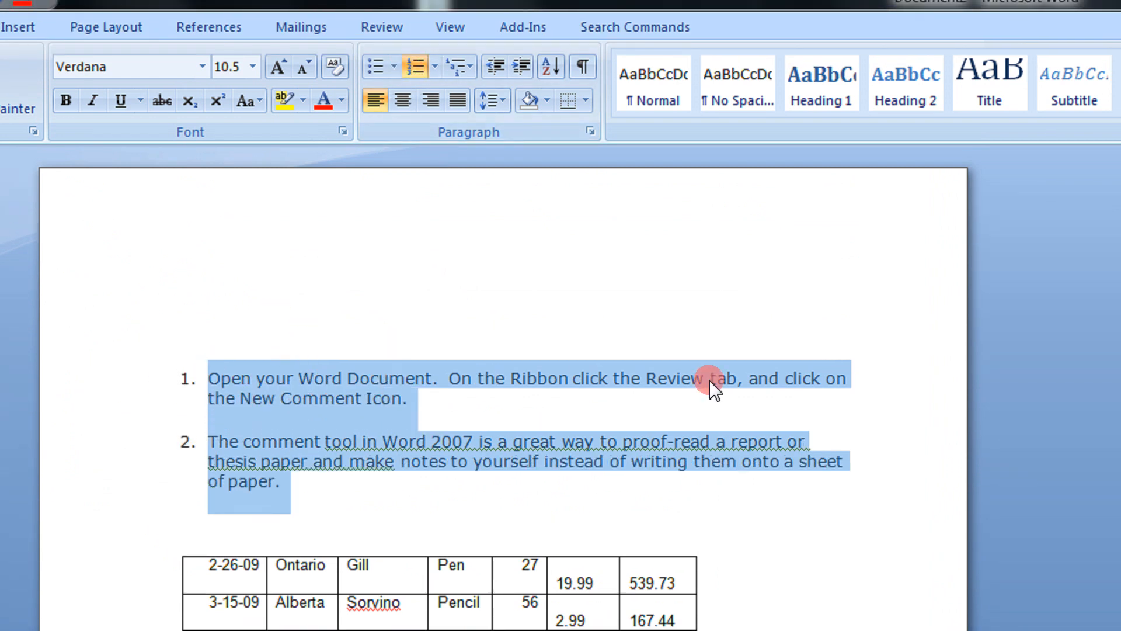
{"action": "mouse_move", "coordinate": [404, 484]}
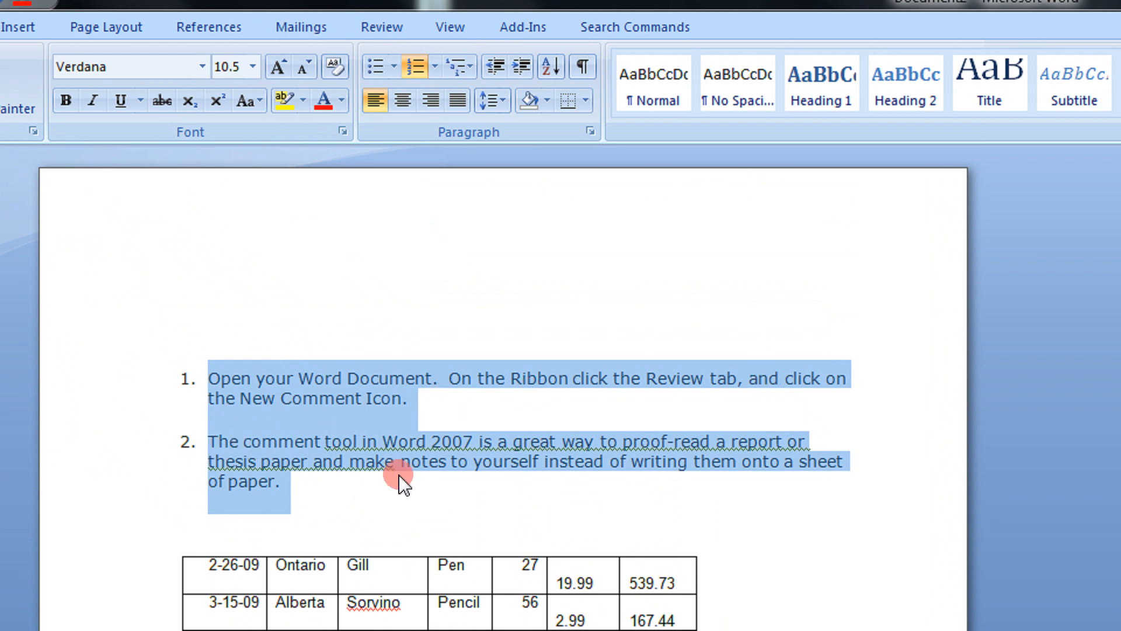
Extend the closing line with 'and your Done !!! :)' and right-click it
{"action": "scroll", "scroll_direction": "down", "scroll_amount": 3}
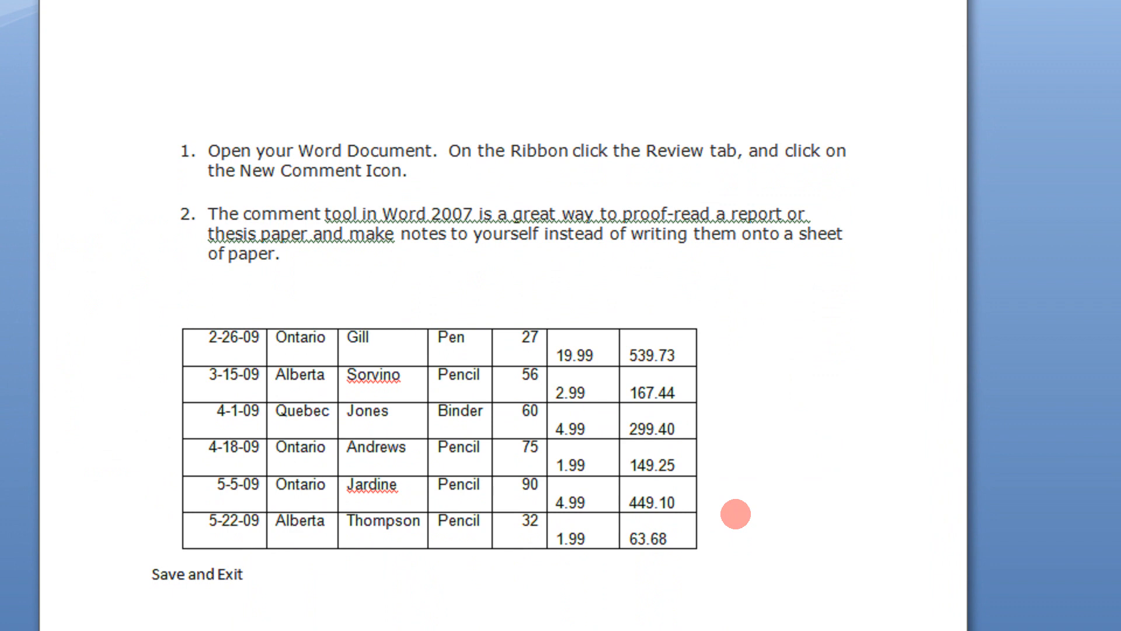
{"action": "type", "text": "and your"}
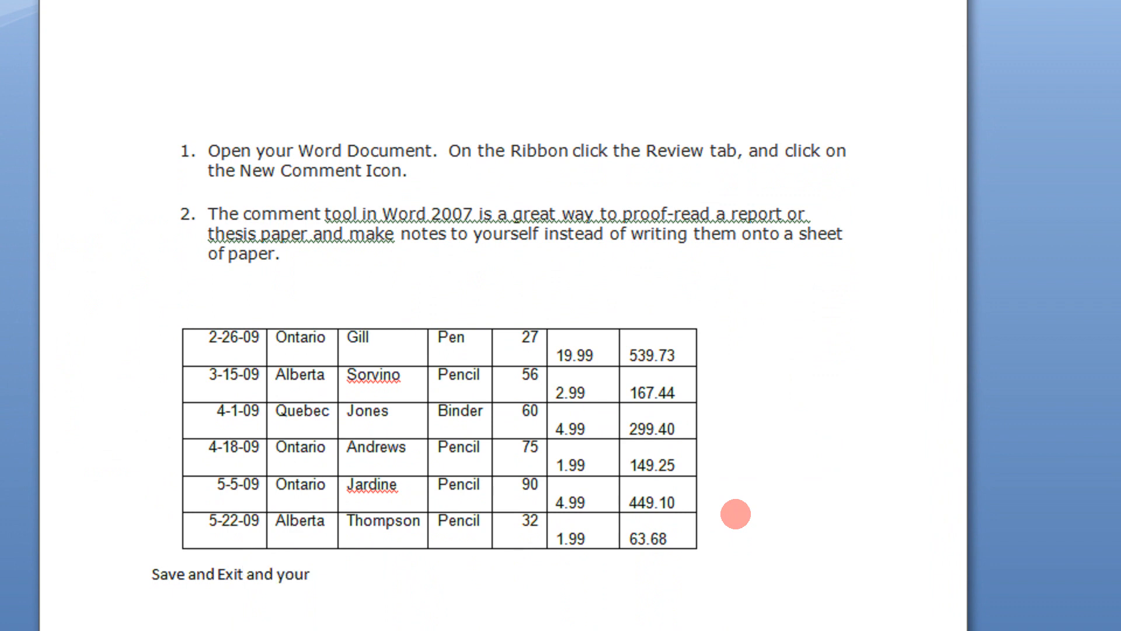
{"action": "type", "text": "Done !!! :"}
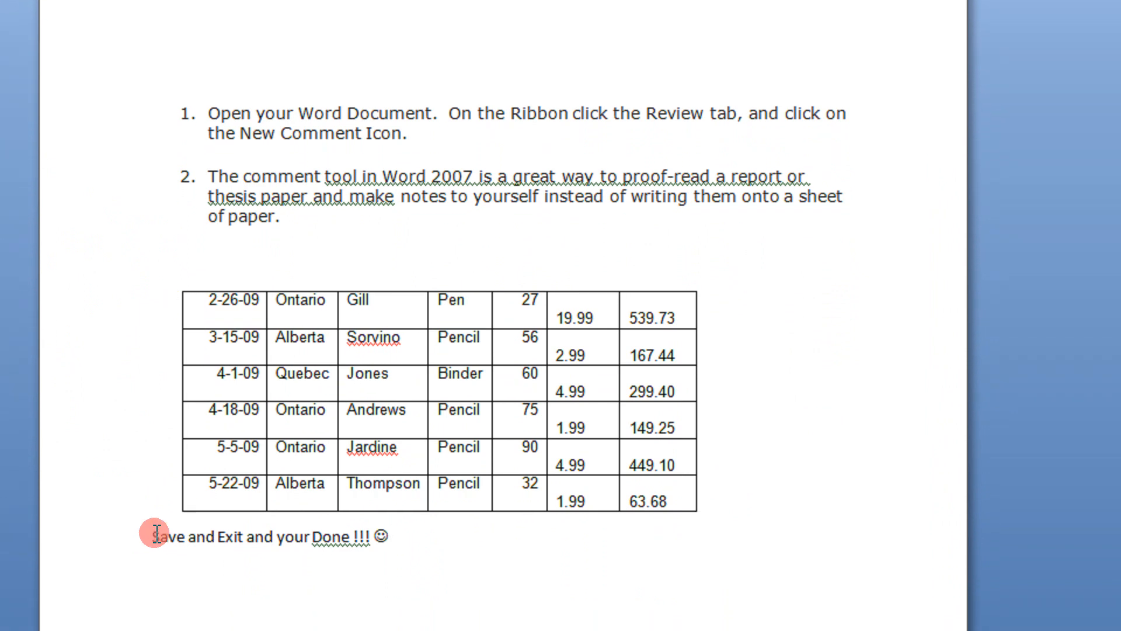
{"action": "right_click", "coordinate": [154, 535]}
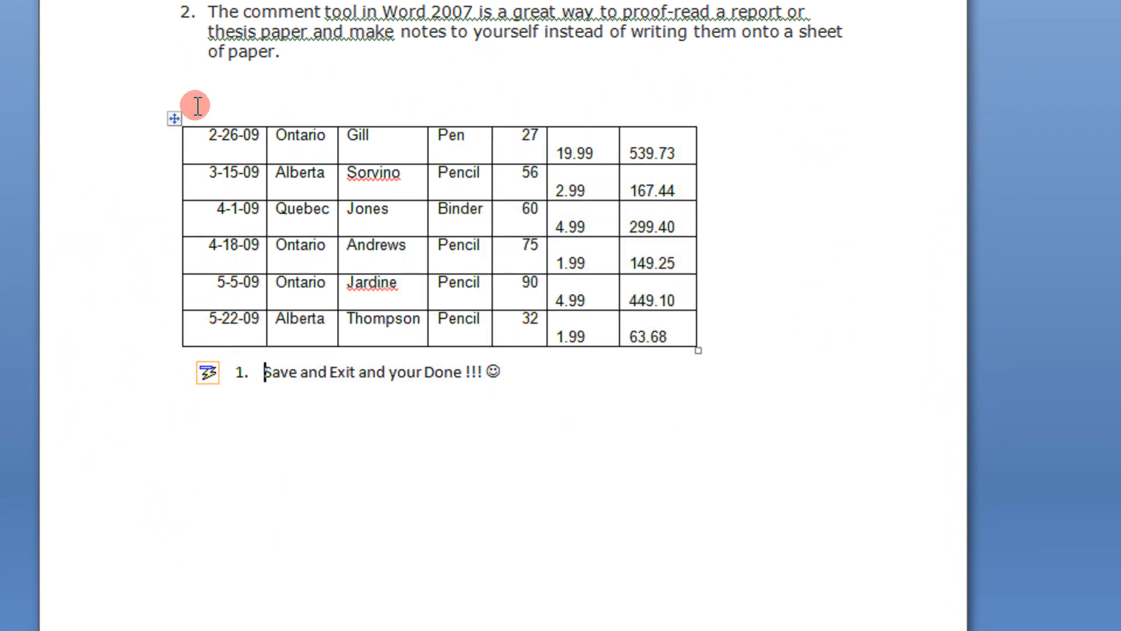
Choose Continue Numbering from the AutoCorrect smart tag so the closing line becomes item 3
{"action": "scroll", "scroll_direction": "down", "scroll_amount": 3}
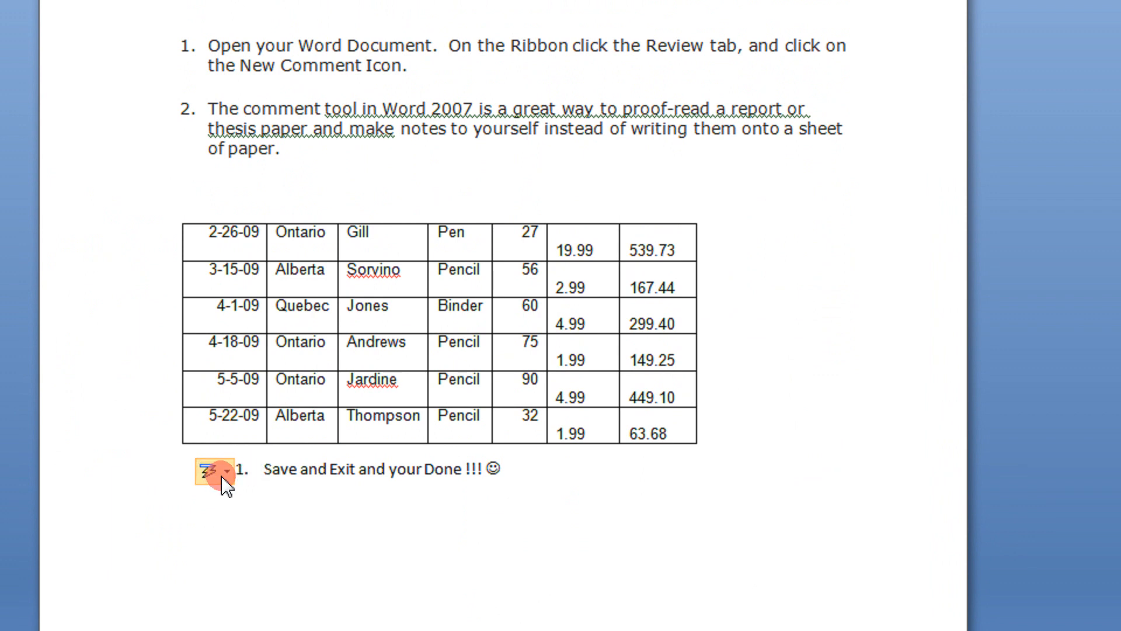
{"action": "left_click", "coordinate": [217, 471]}
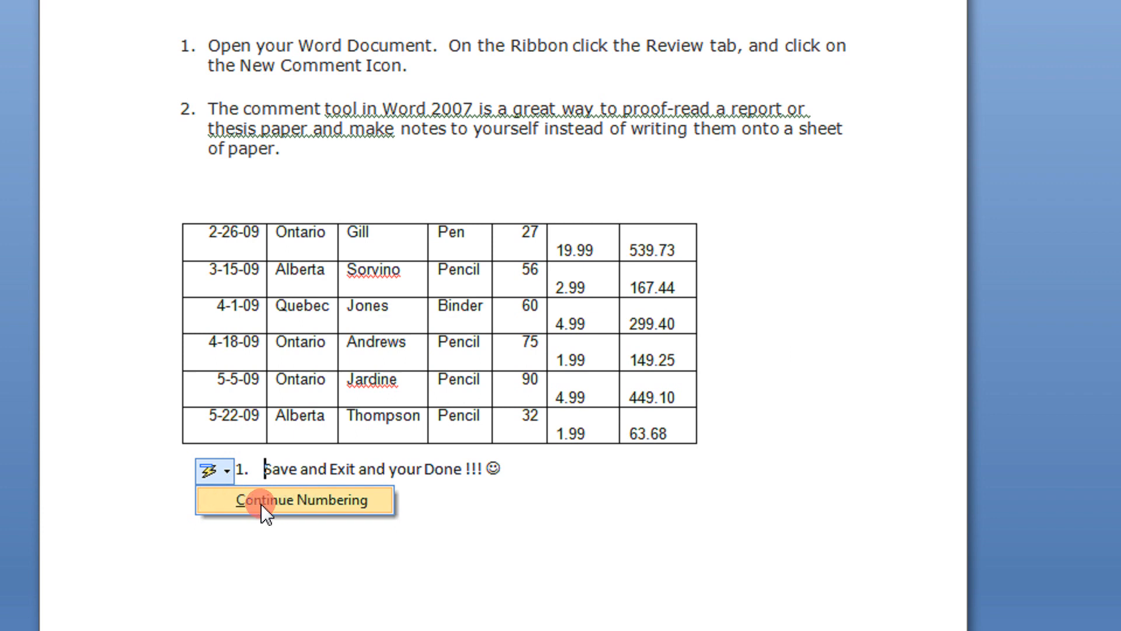
{"action": "left_click", "coordinate": [299, 499]}
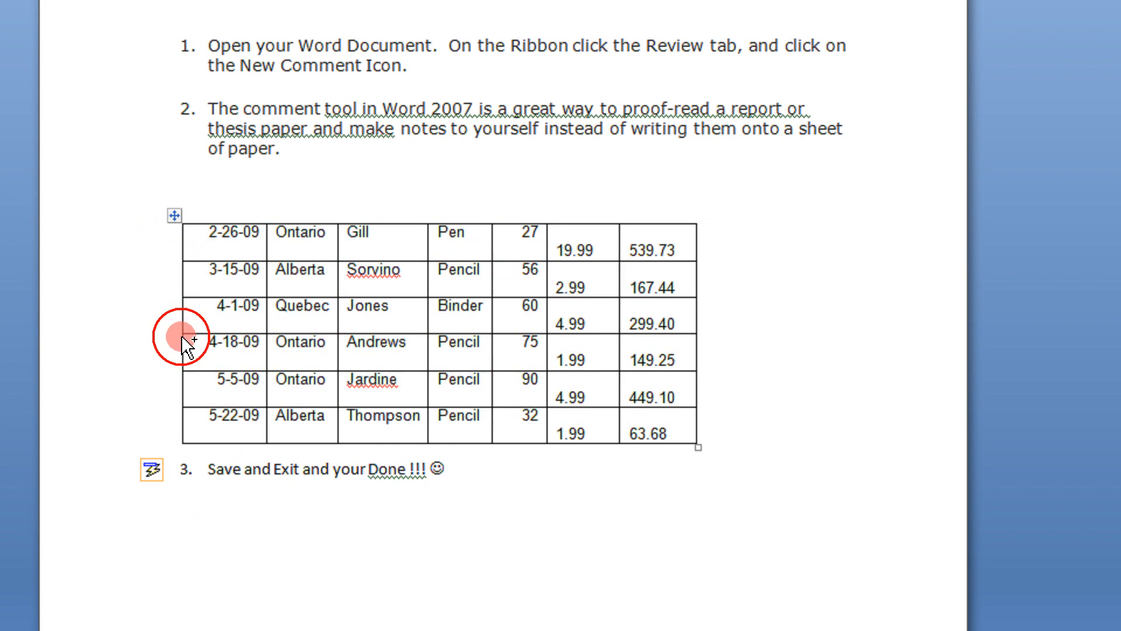
Type 'Hi !' on the new numbered line below the copied table
{"action": "scroll", "scroll_direction": "down", "scroll_amount": 3}
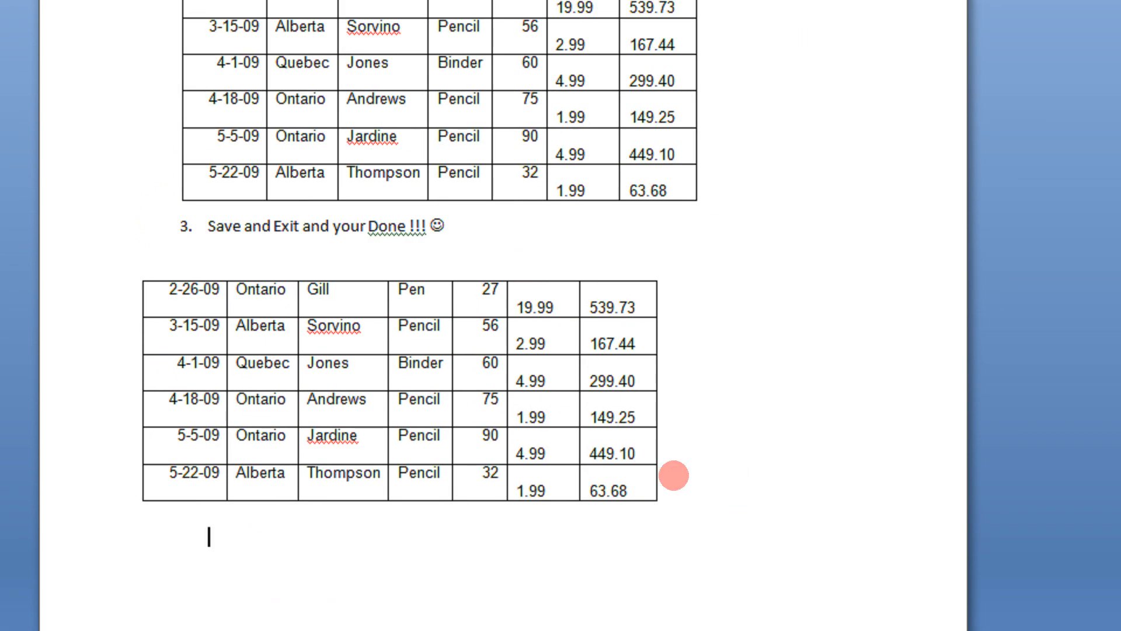
{"action": "type", "text": "Hi !"}
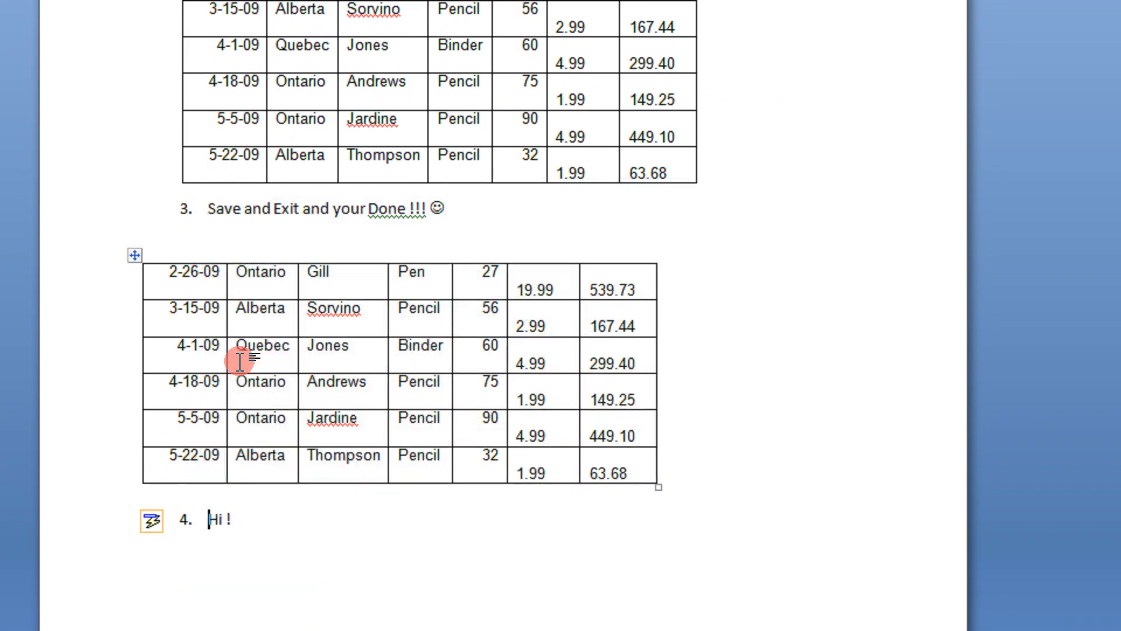
Choose Restart Numbering from the smart tag so 'Hi !' becomes item 1
{"action": "scroll", "scroll_direction": "down", "scroll_amount": 3}
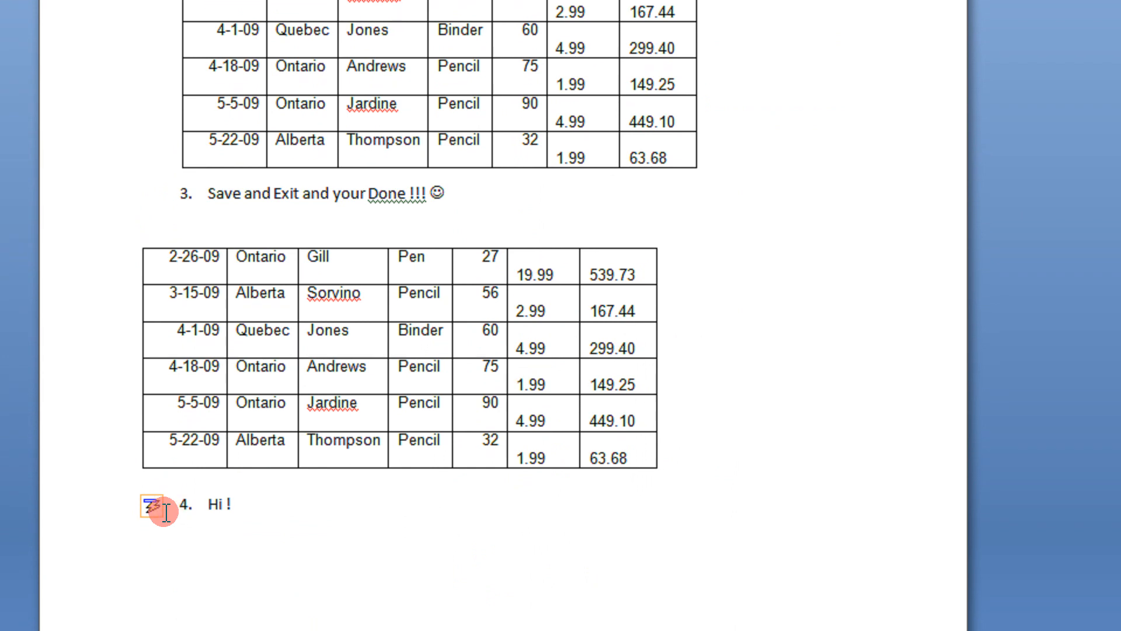
{"action": "mouse_move", "coordinate": [155, 507]}
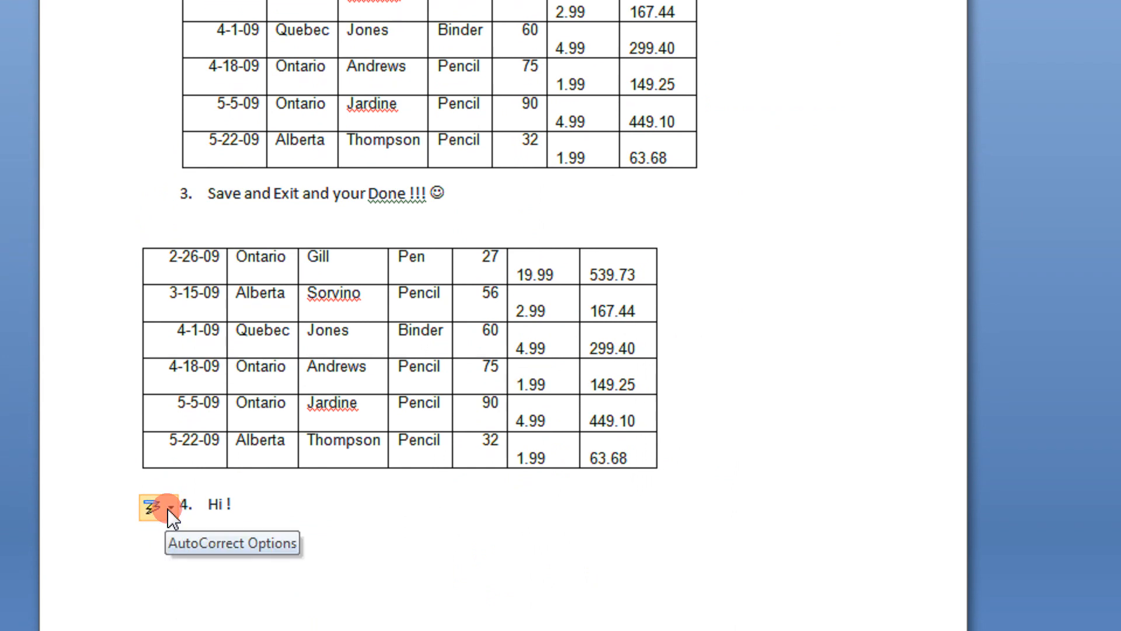
{"action": "left_click", "coordinate": [153, 506]}
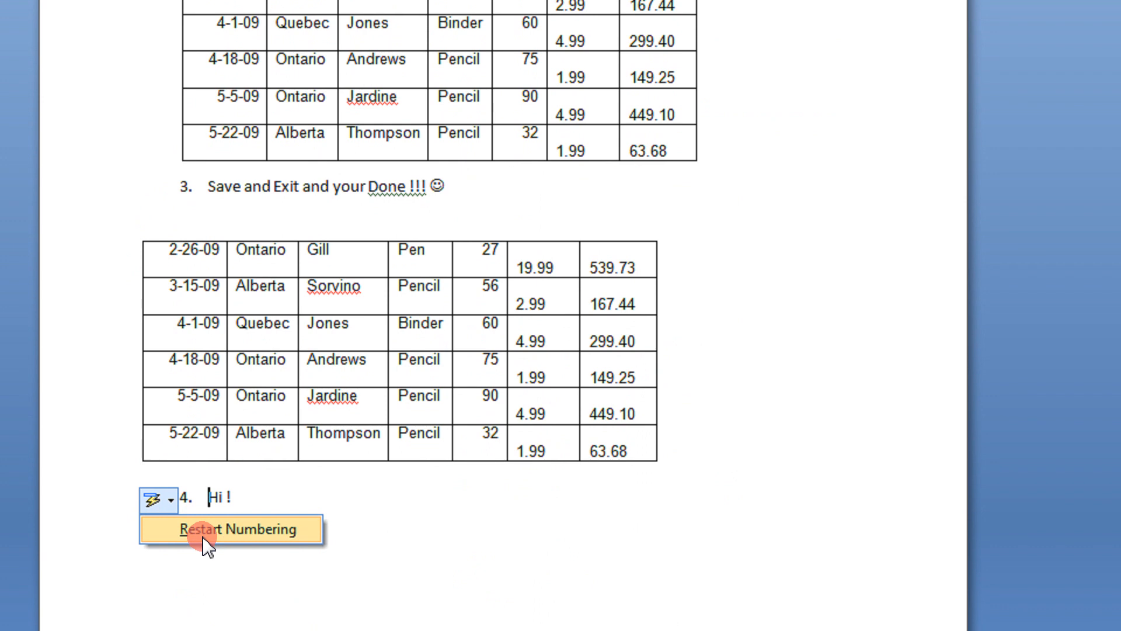
{"action": "left_click", "coordinate": [239, 529]}
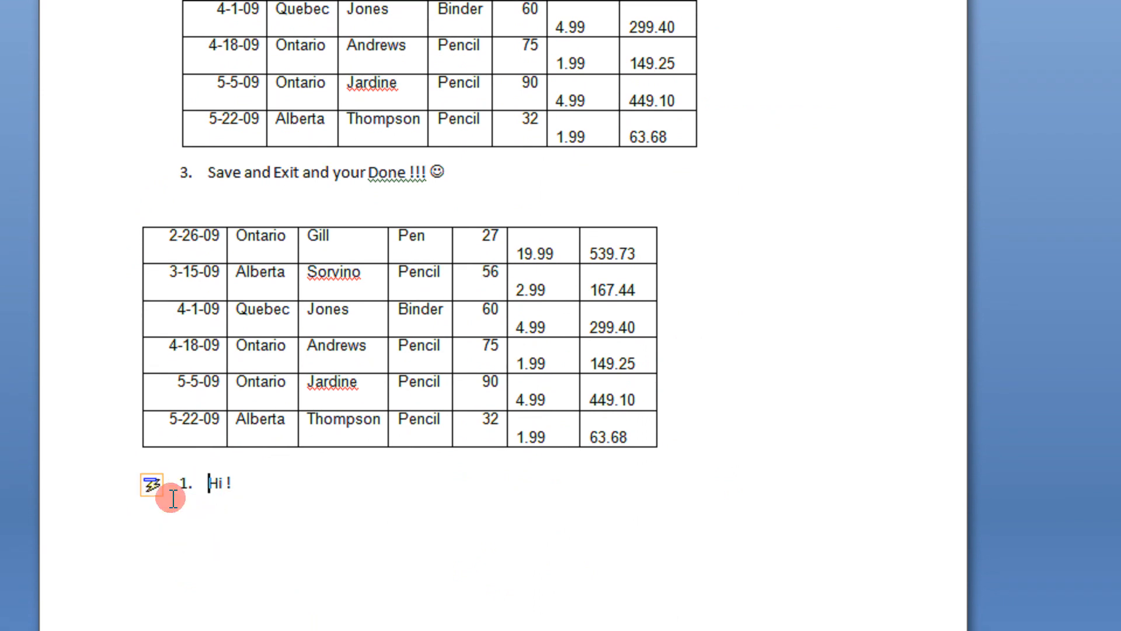